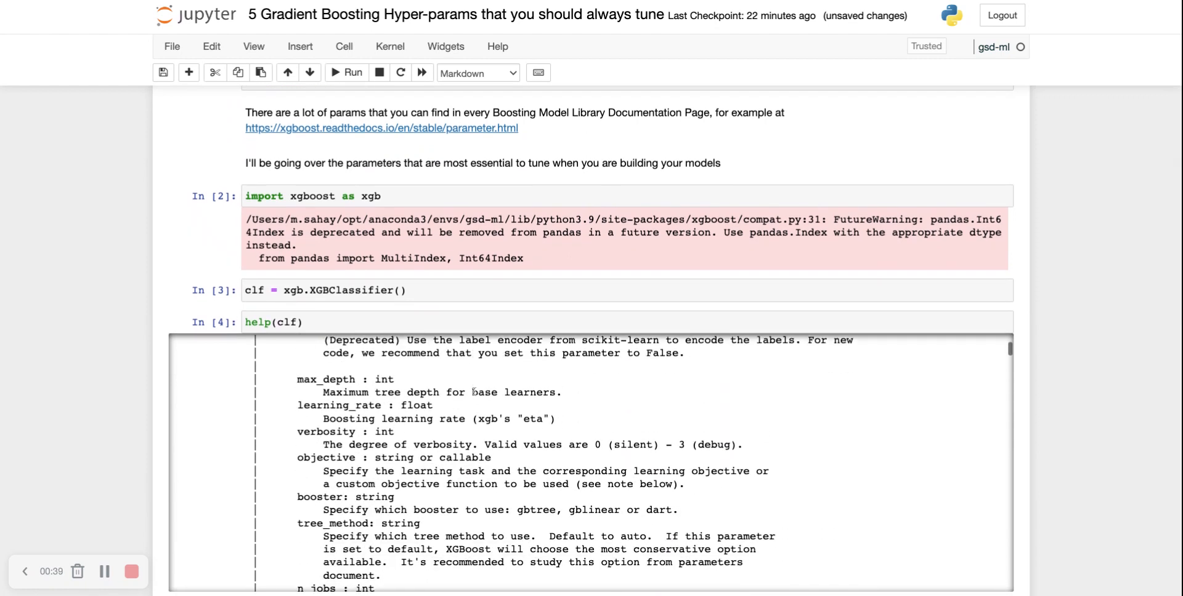
{"action": "scroll", "scroll_direction": "down", "scroll_amount": 3}
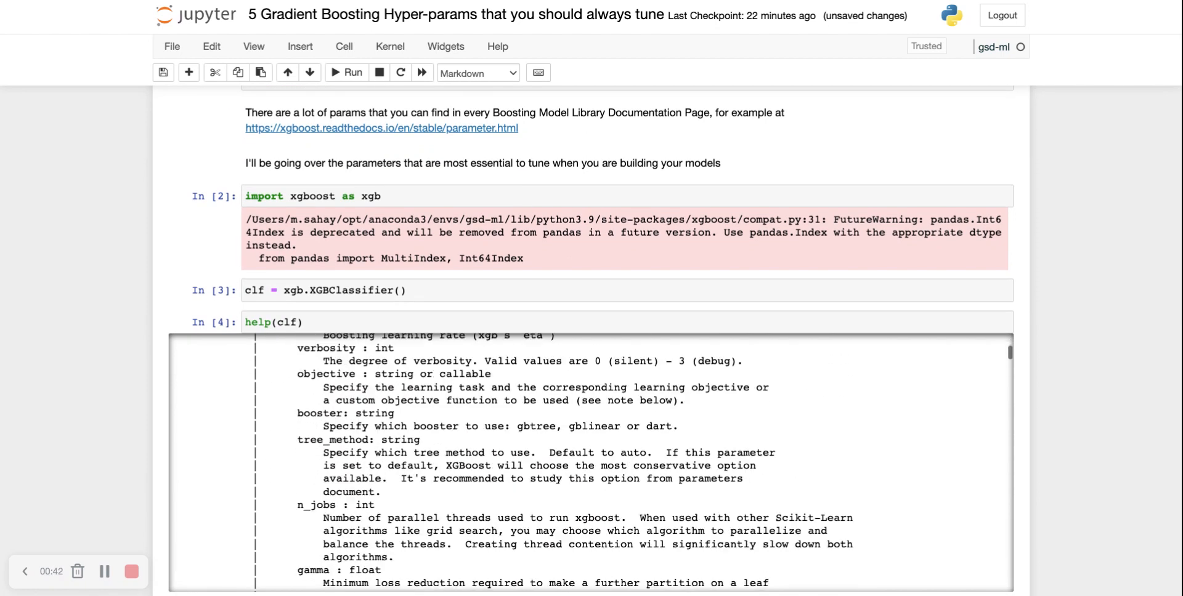
{"action": "scroll", "scroll_direction": "down", "scroll_amount": 3}
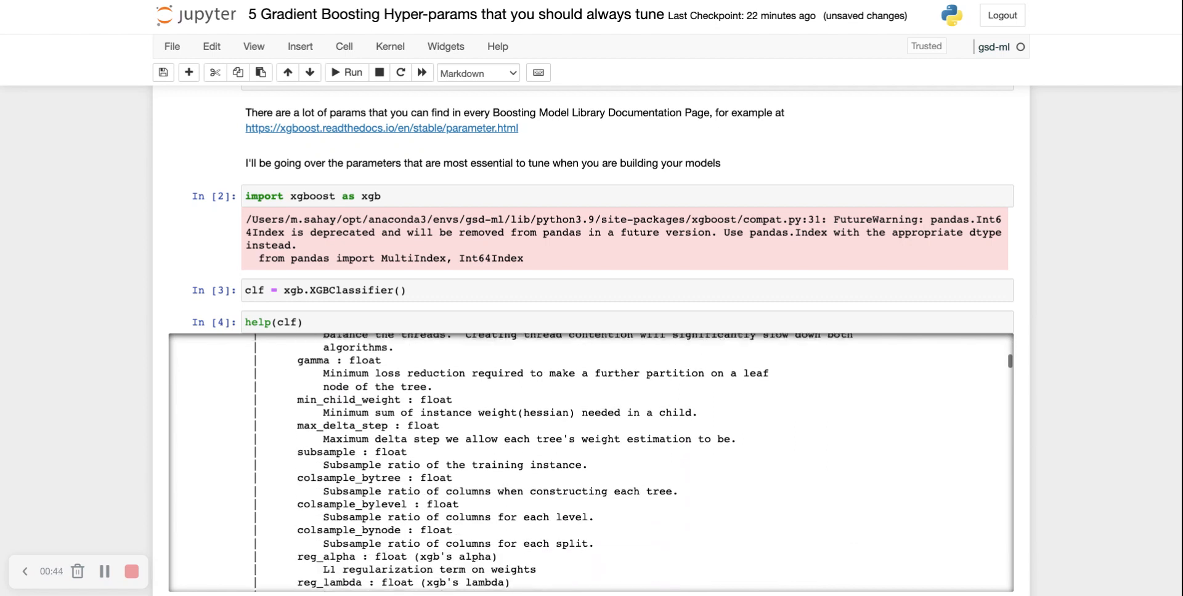
{"action": "scroll", "scroll_direction": "down", "scroll_amount": 3}
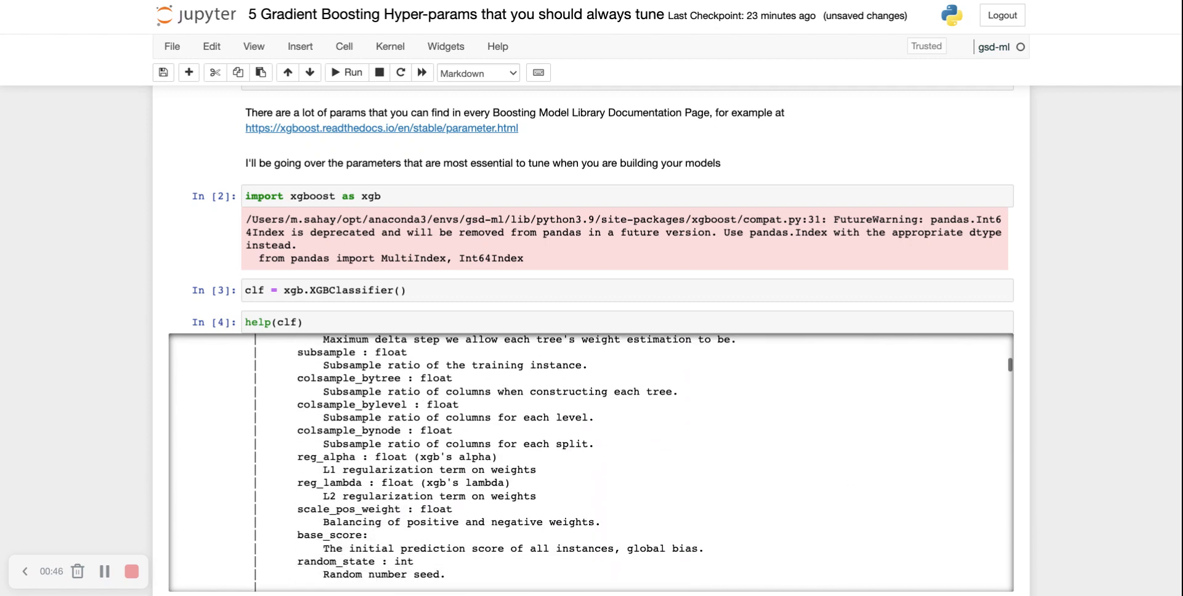
{"action": "scroll", "scroll_direction": "down", "scroll_amount": 3}
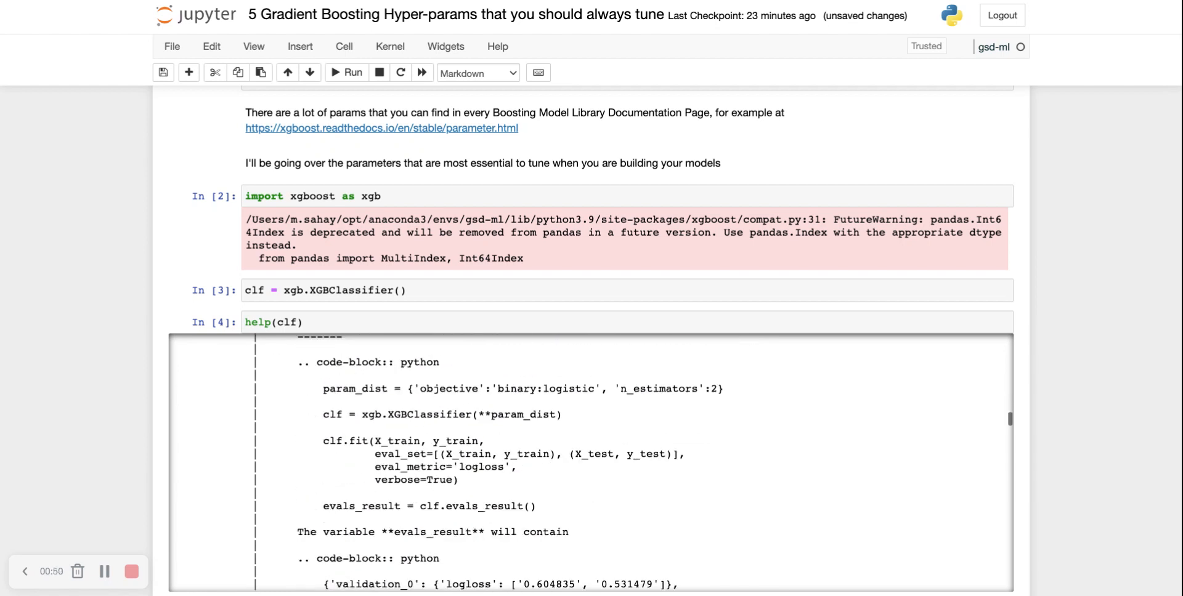
{"action": "scroll", "scroll_direction": "down", "scroll_amount": 3}
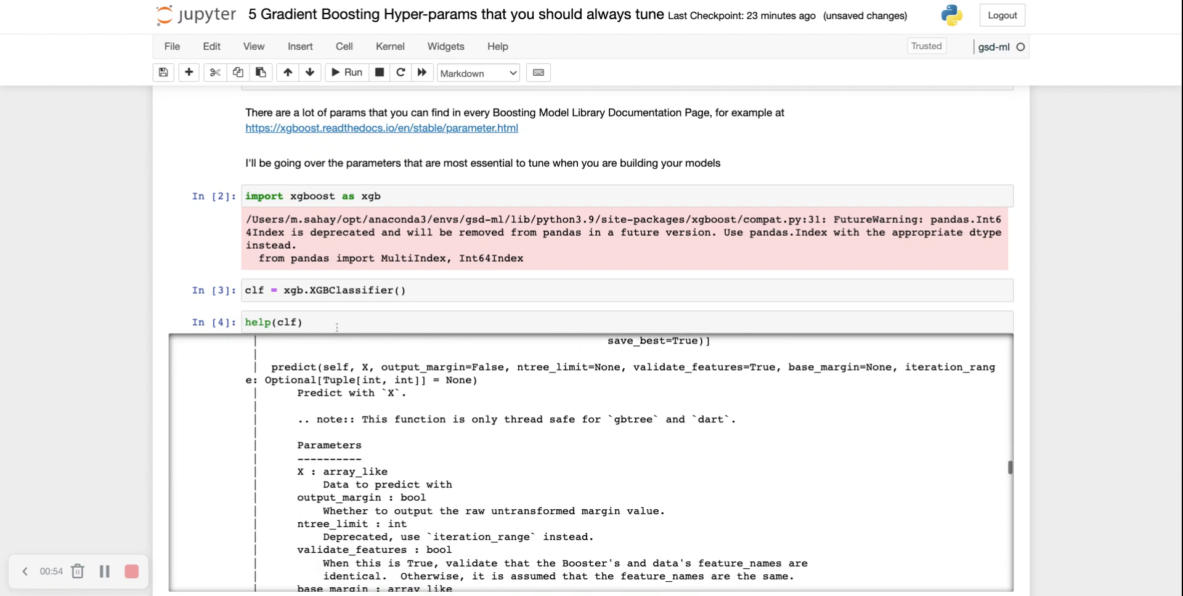
{"action": "mouse_move", "coordinate": [139, 335]}
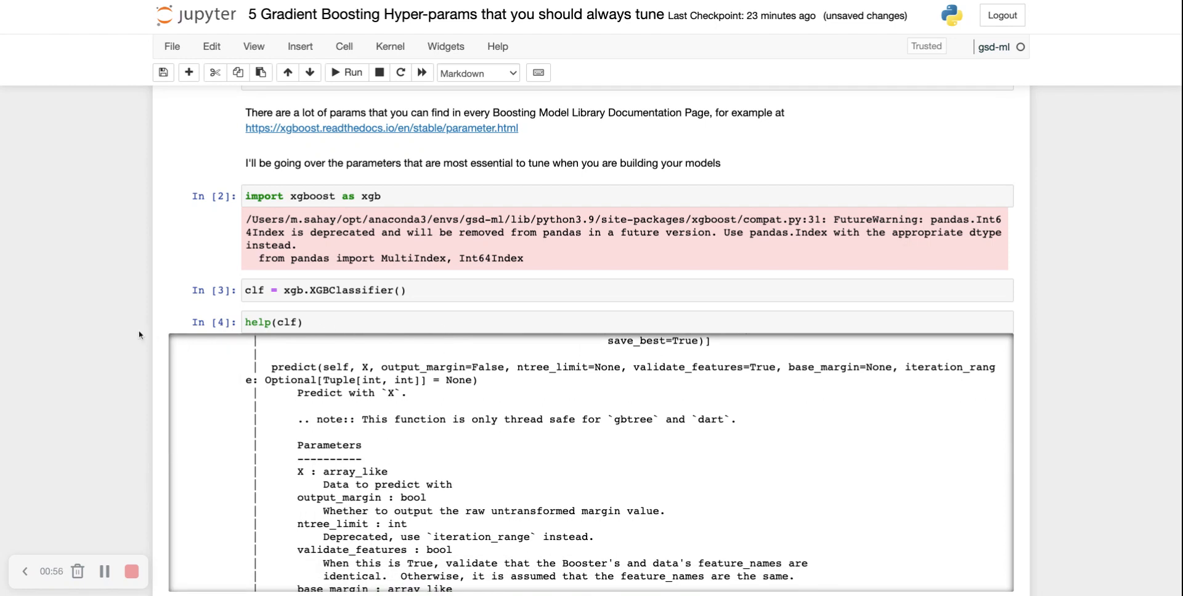
{"action": "scroll", "scroll_direction": "down", "scroll_amount": 3}
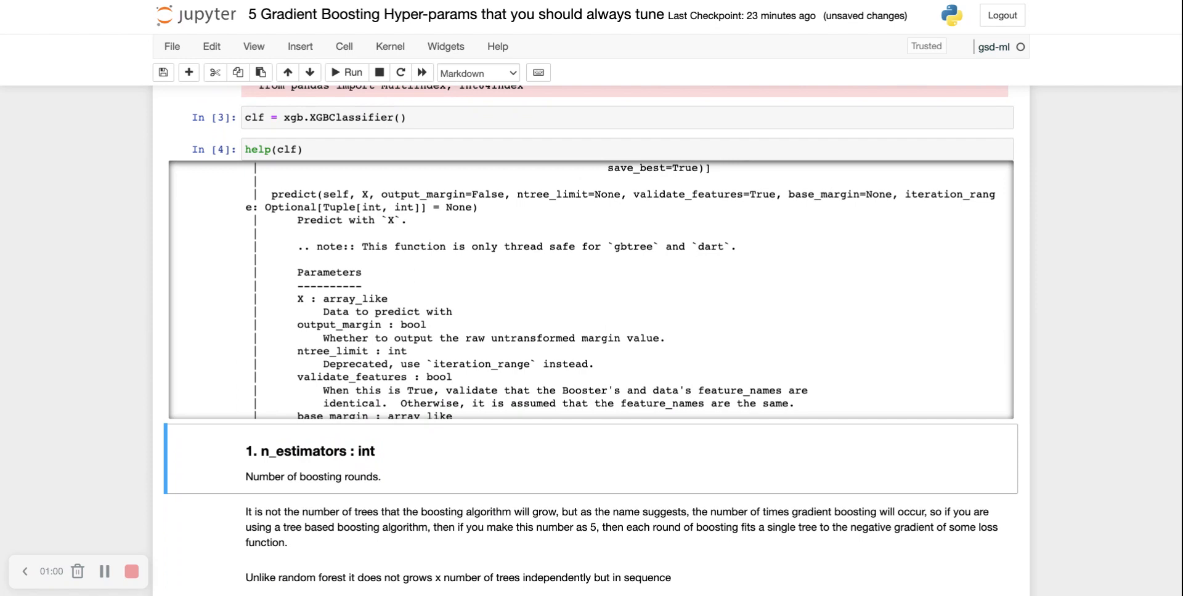
{"action": "scroll", "scroll_direction": "down", "scroll_amount": 3}
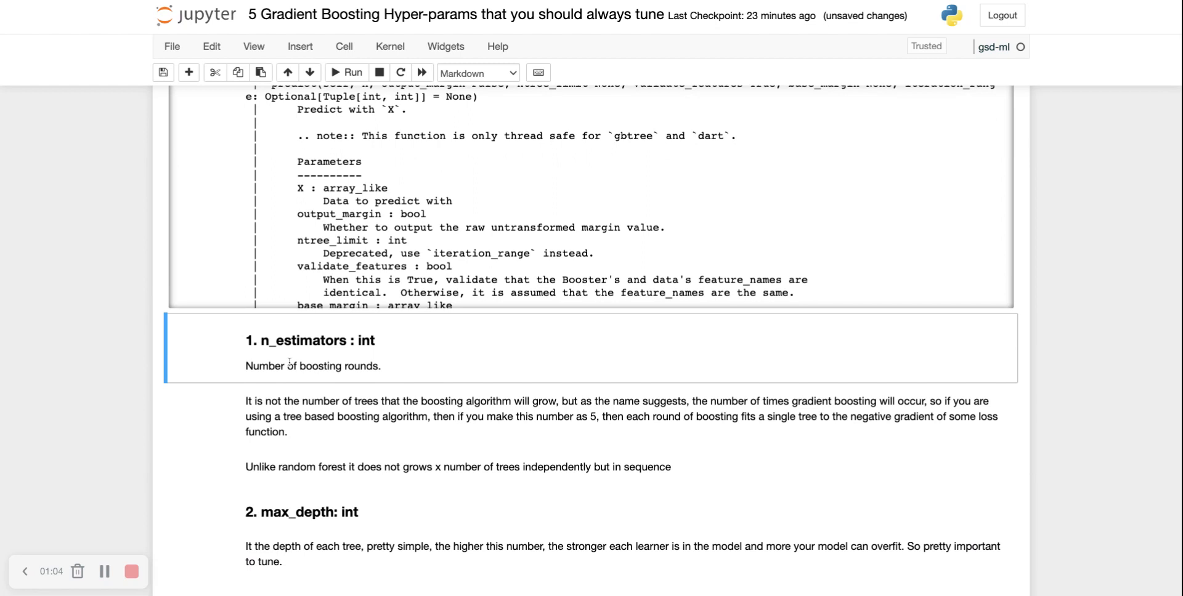
{"action": "mouse_move", "coordinate": [379, 379]}
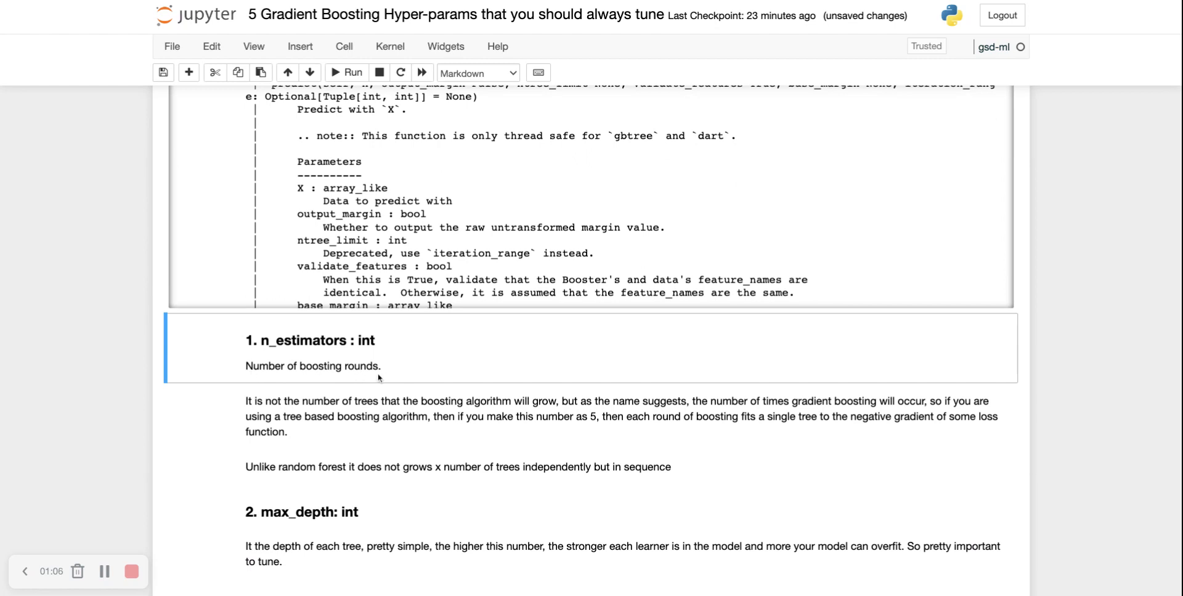
{"action": "mouse_move", "coordinate": [347, 410]}
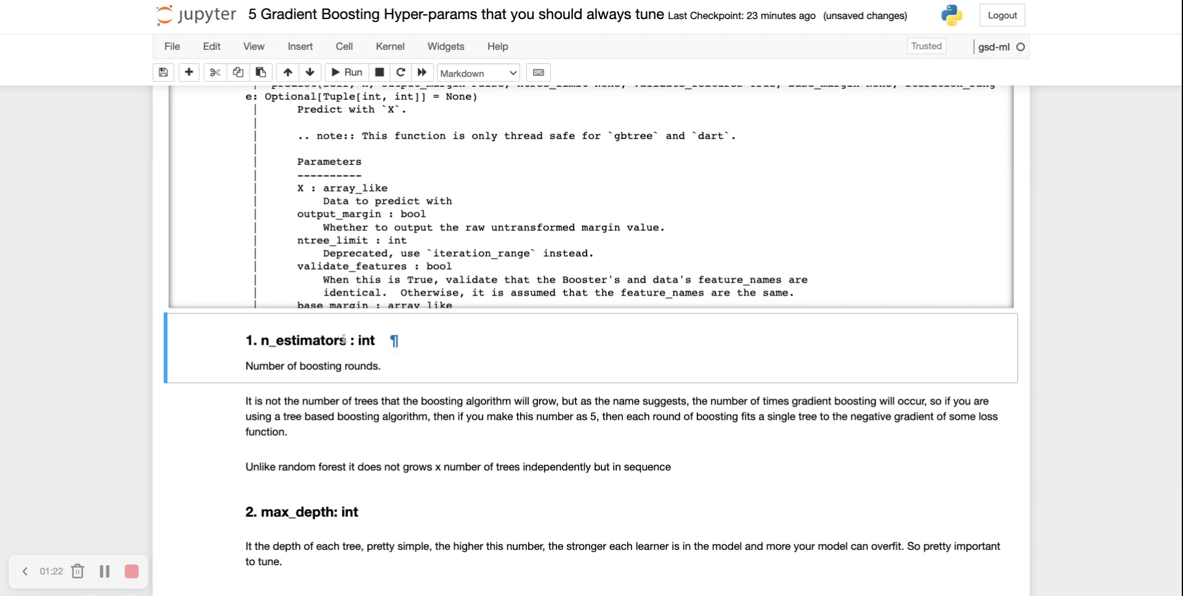
{"action": "mouse_move", "coordinate": [457, 387]}
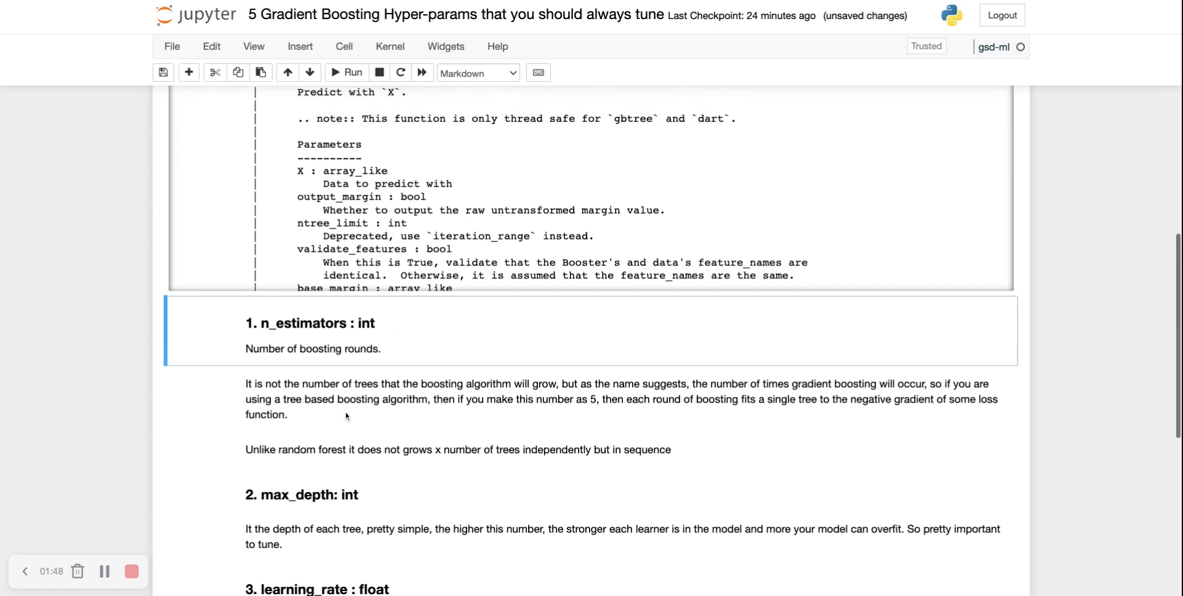
{"action": "scroll", "scroll_direction": "down", "scroll_amount": 3}
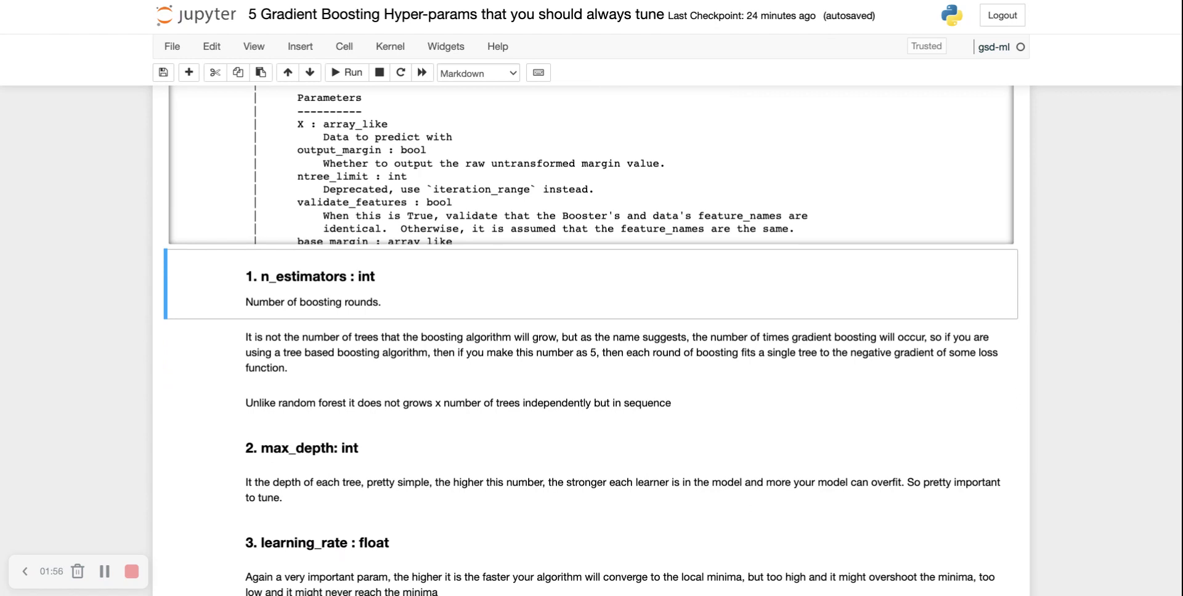
{"action": "scroll", "scroll_direction": "down", "scroll_amount": 3}
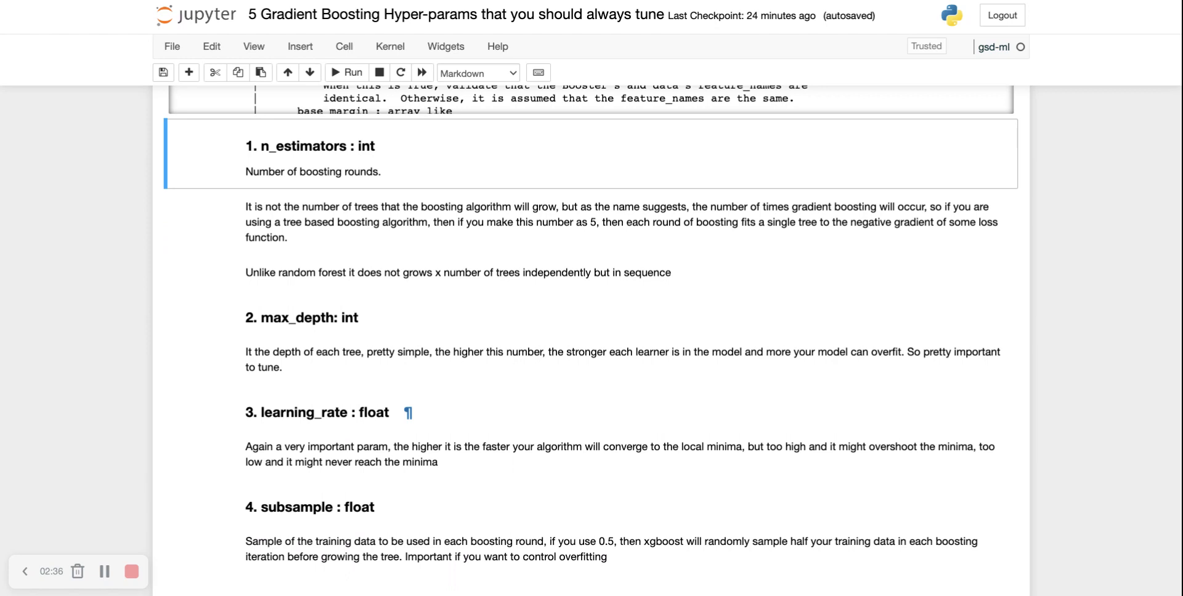
{"action": "scroll", "scroll_direction": "down", "scroll_amount": 3}
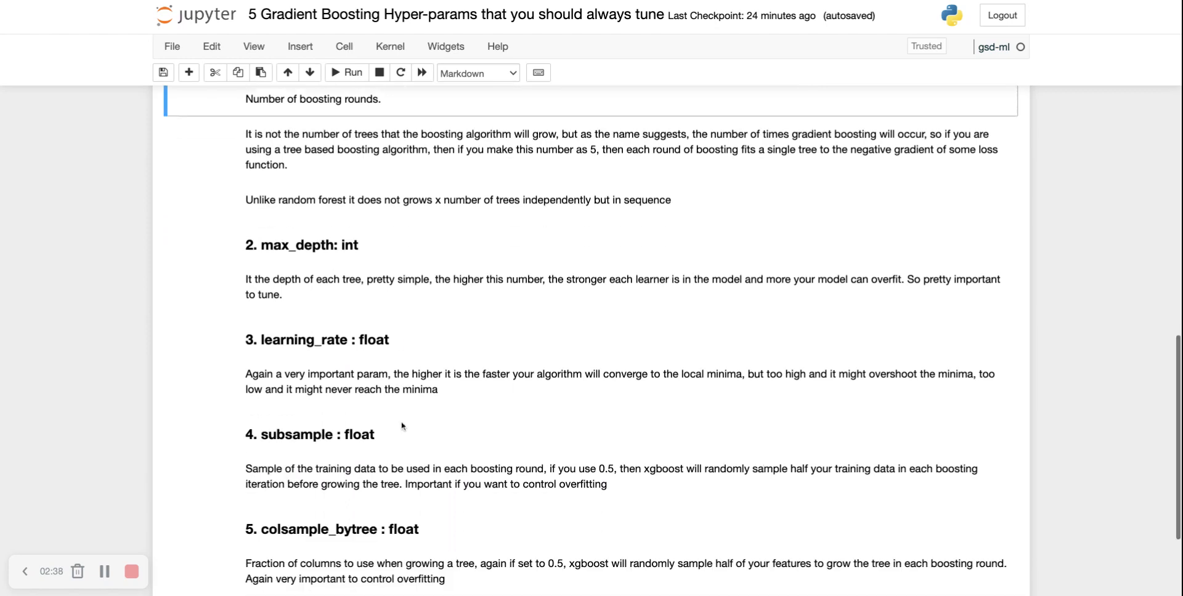
{"action": "scroll", "scroll_direction": "down", "scroll_amount": 3}
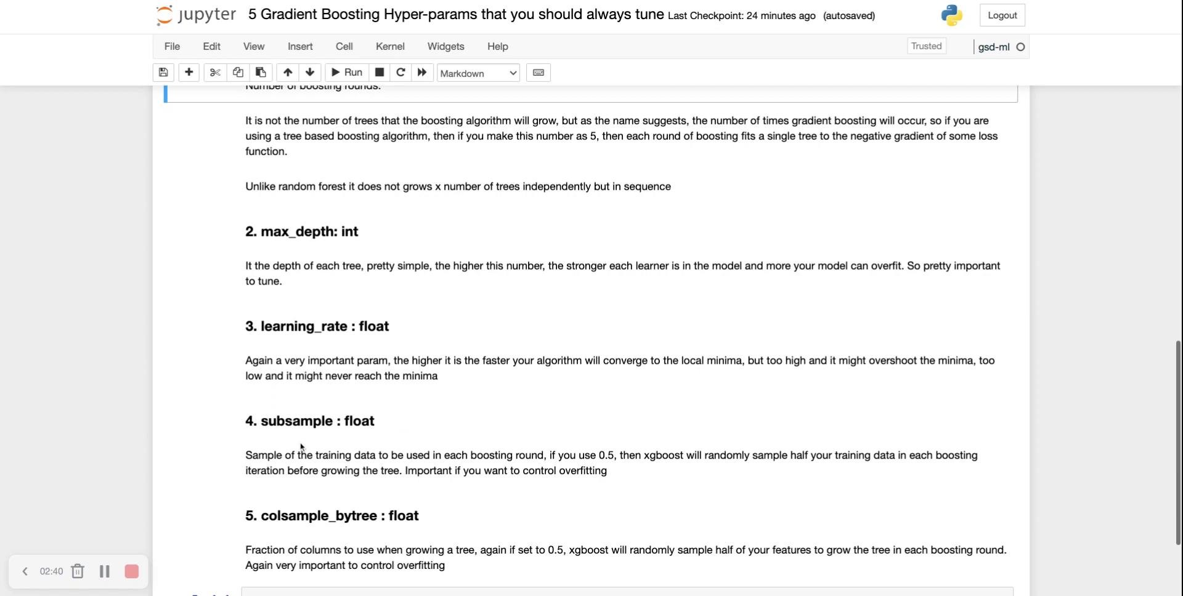
{"action": "mouse_move", "coordinate": [337, 444]}
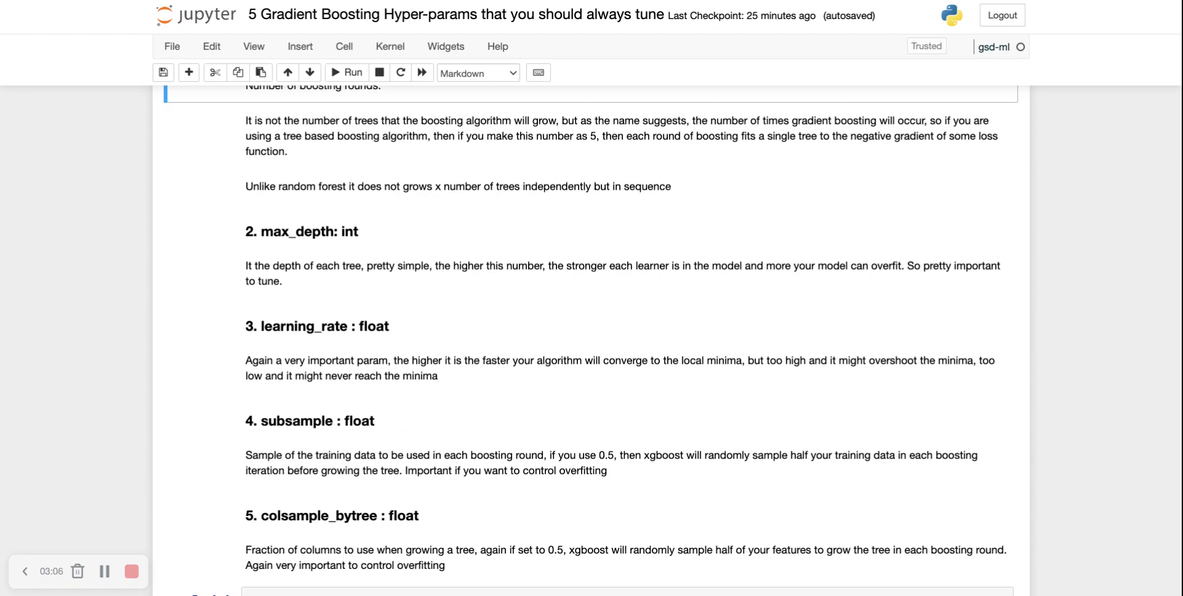
{"action": "scroll", "scroll_direction": "down", "scroll_amount": 3}
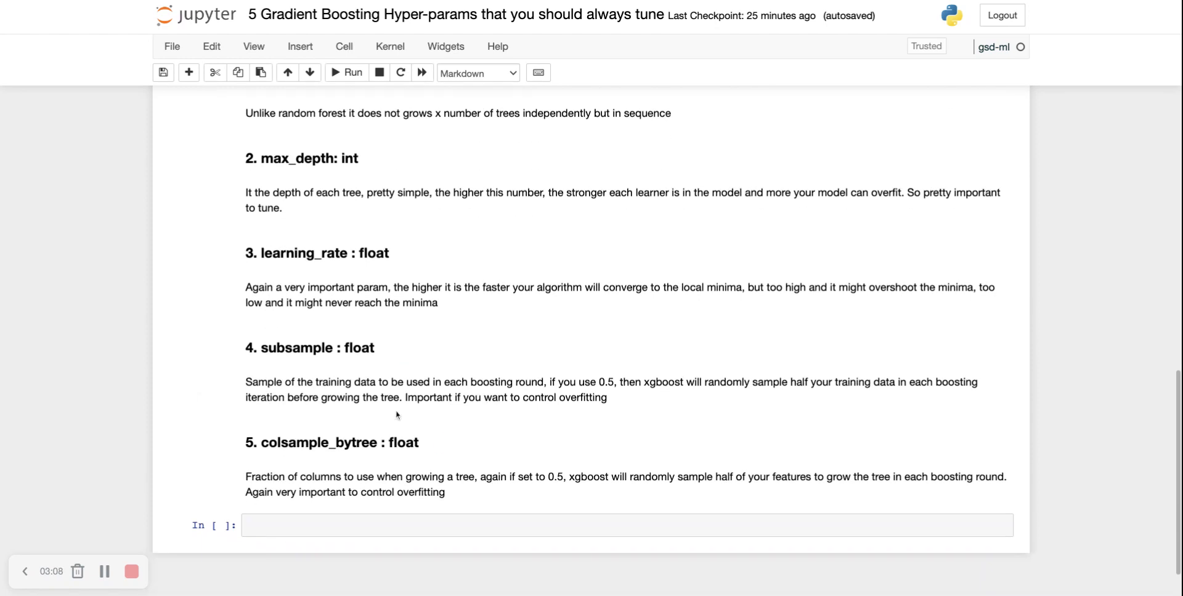
{"action": "mouse_move", "coordinate": [380, 380]}
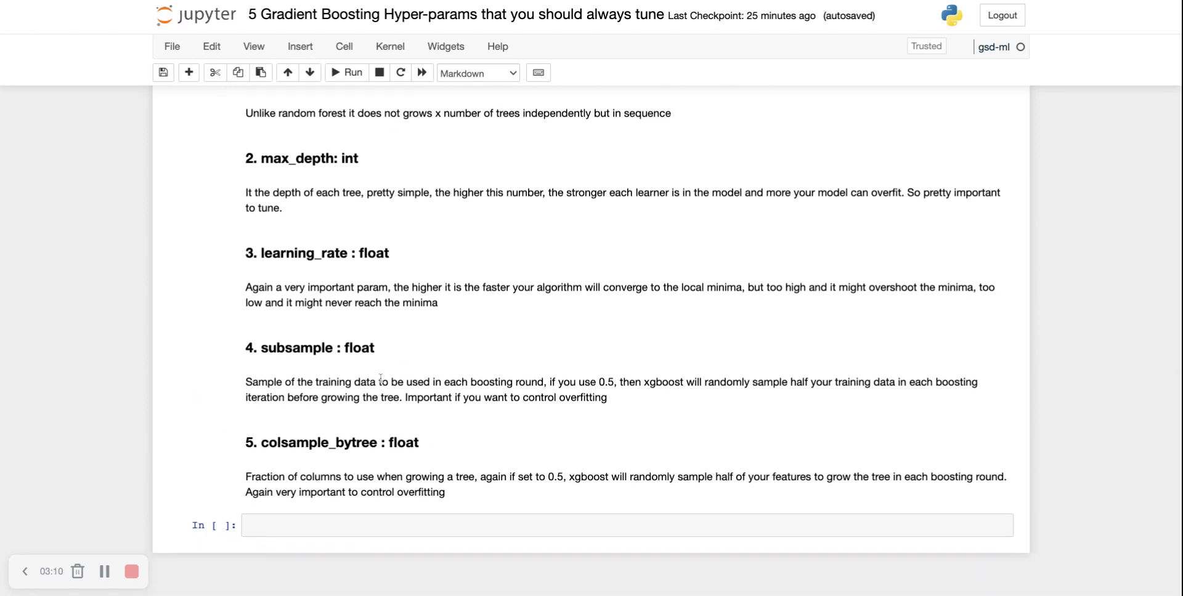